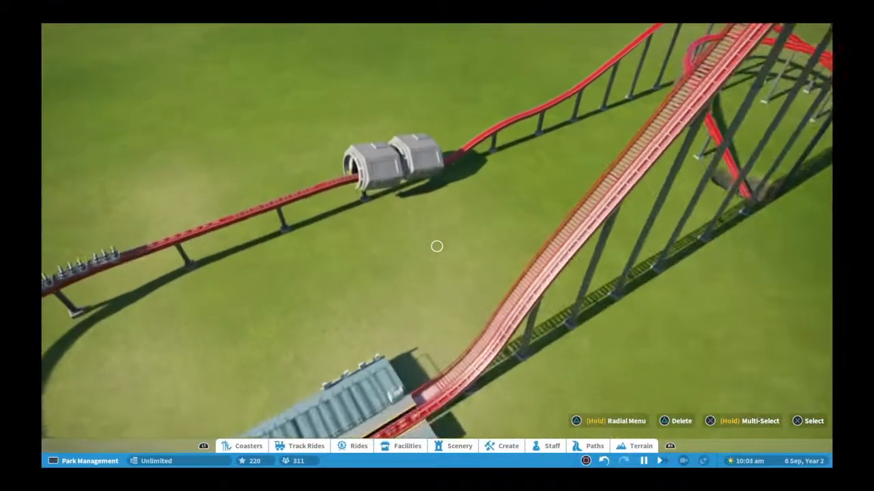
Step: Show the painted wood wall catalogue beside the red track's tunnel section
{"action": "left_click", "coordinate": [508, 446]}
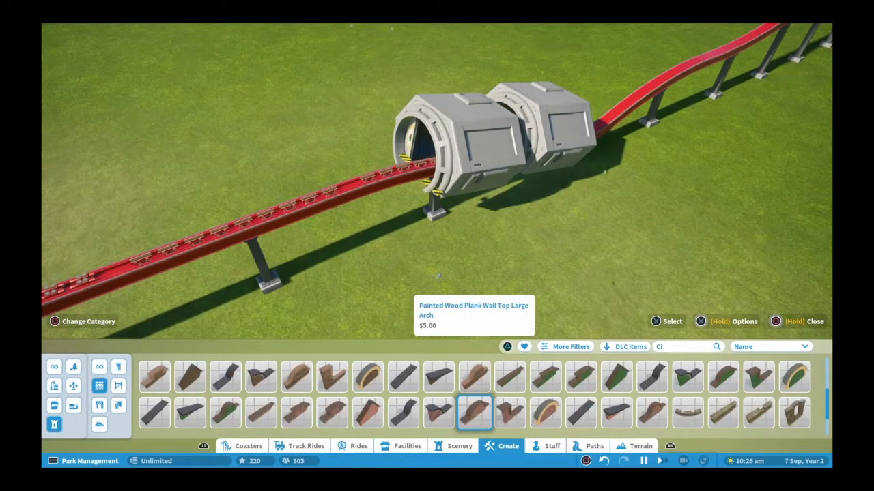
Step: Browse the wall and wall-top categories, then clear the 'Ci' search text
{"action": "left_click", "coordinate": [473, 376]}
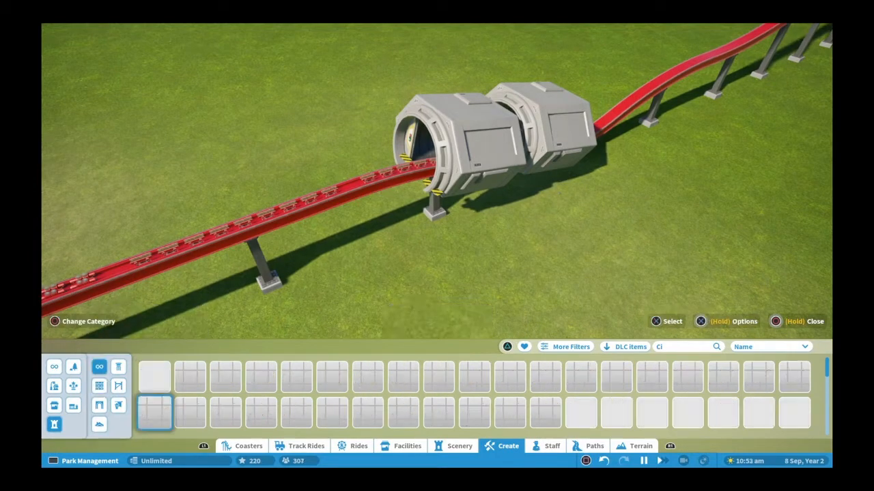
{"action": "left_click", "coordinate": [261, 413]}
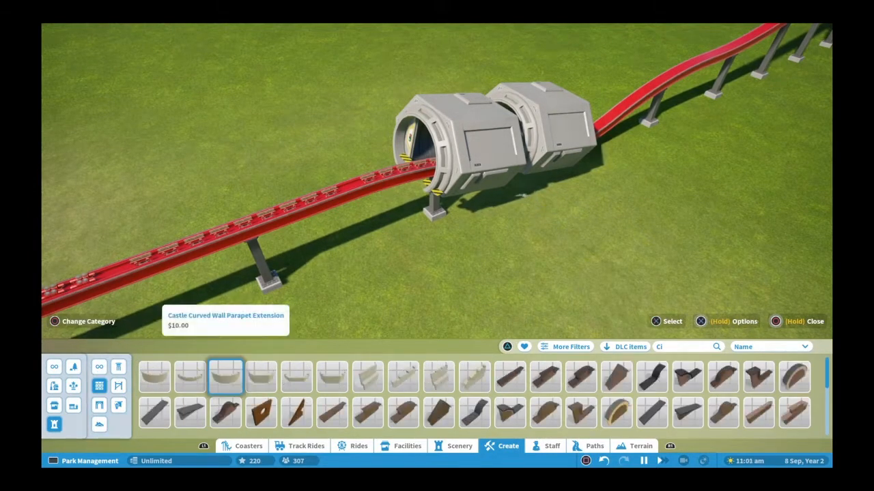
{"action": "left_click", "coordinate": [261, 412]}
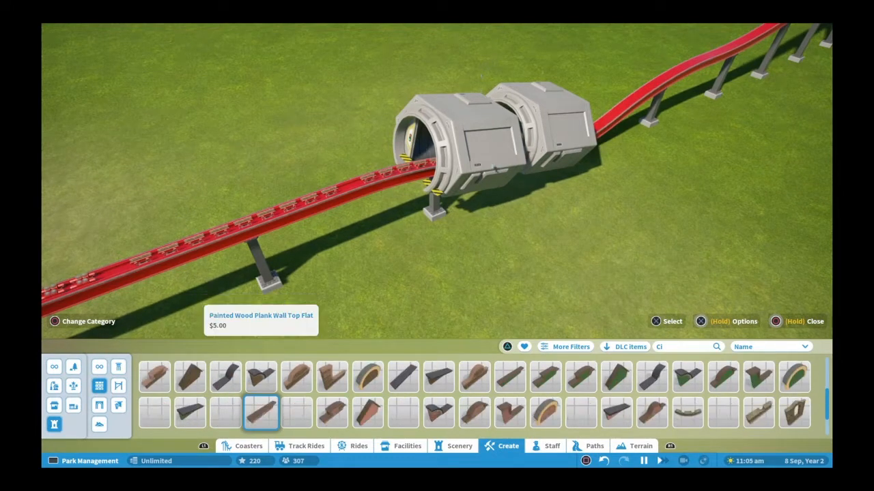
{"action": "left_click", "coordinate": [367, 376]}
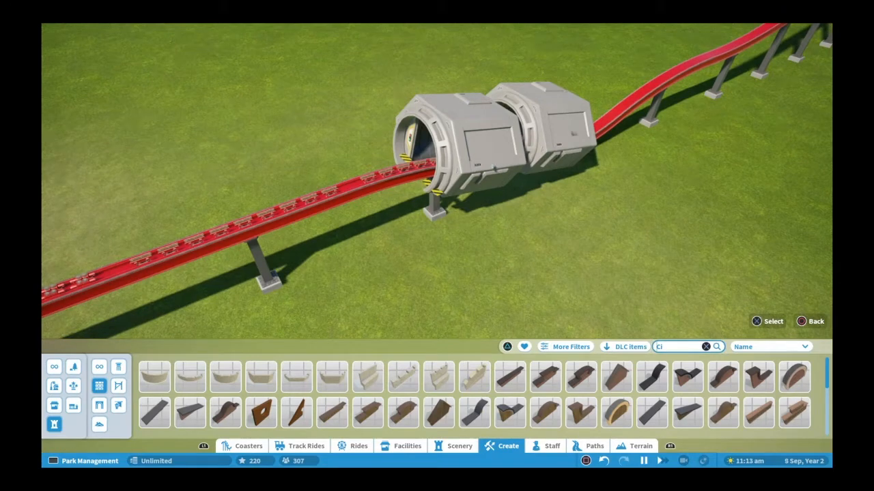
{"action": "left_click", "coordinate": [706, 347]}
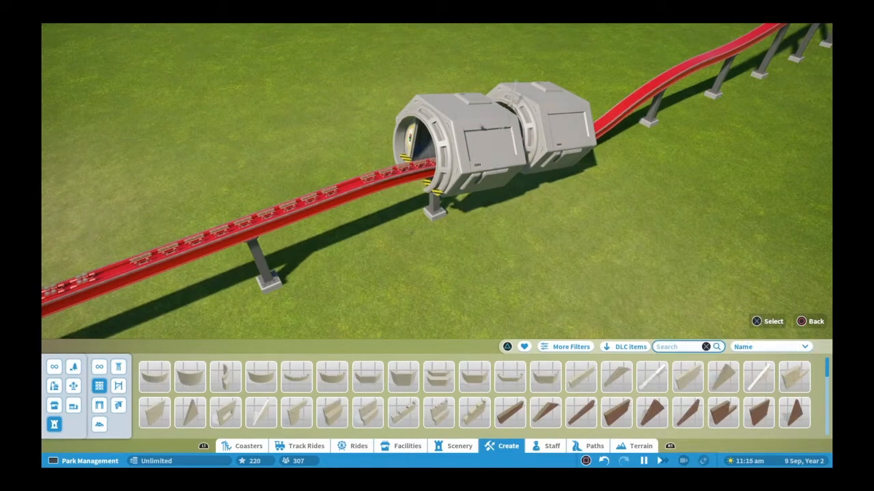
{"action": "left_click", "coordinate": [403, 376]}
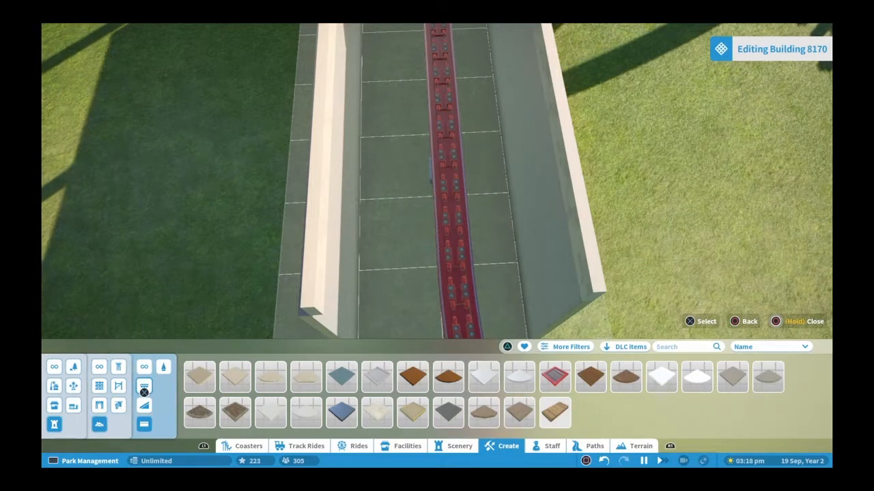
Step: Pick a flat slab and roof over the walls above the red track
{"action": "left_click", "coordinate": [519, 376]}
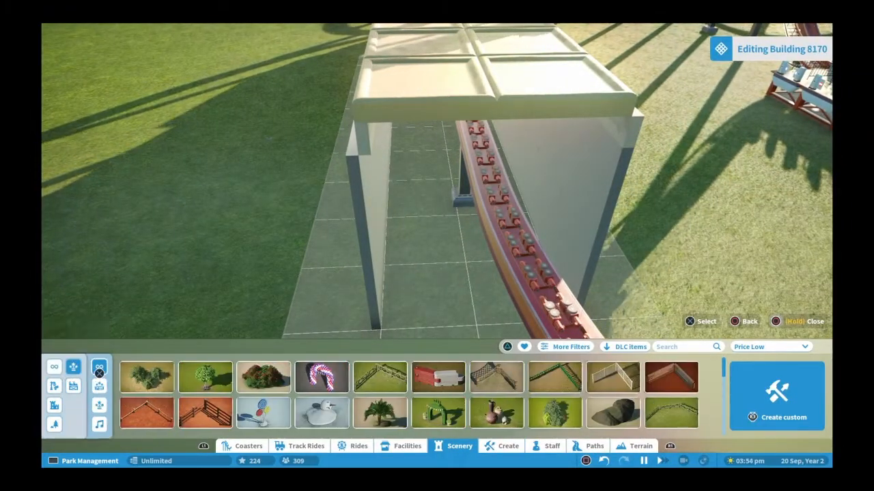
Step: Browse the Special Effects, audio and themed building scenery categories
{"action": "left_click", "coordinate": [99, 366]}
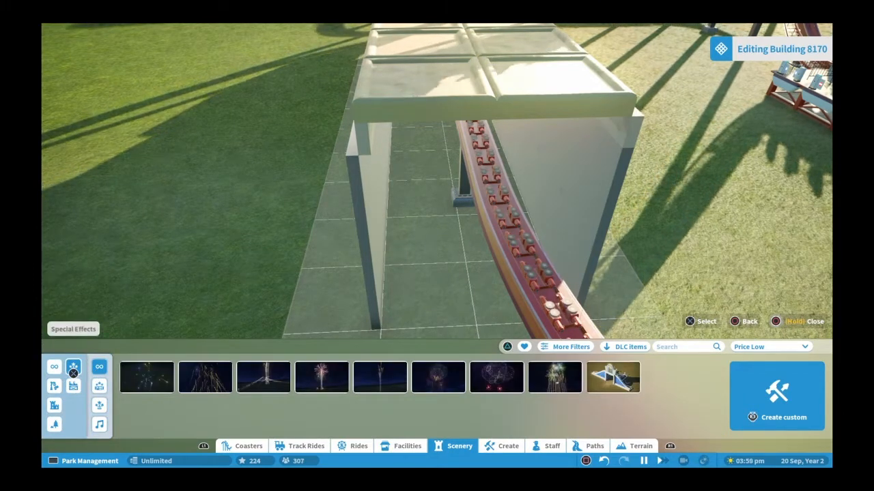
{"action": "left_click", "coordinate": [99, 424]}
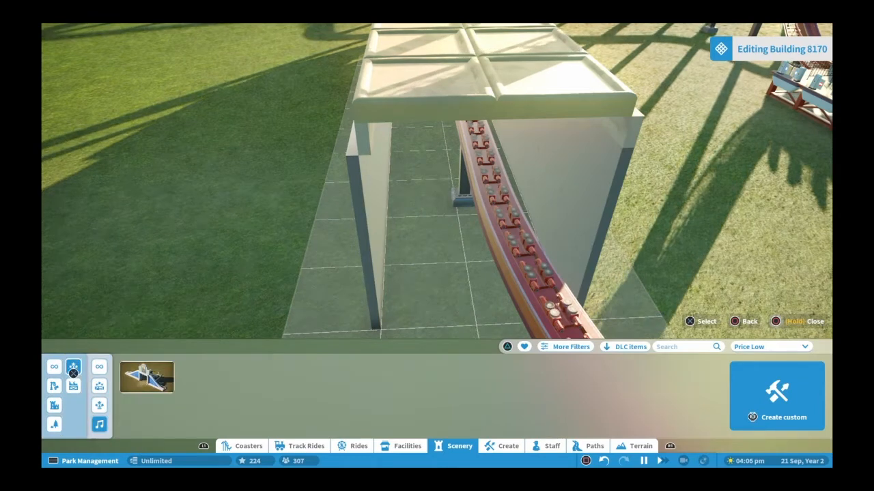
{"action": "left_click", "coordinate": [99, 367]}
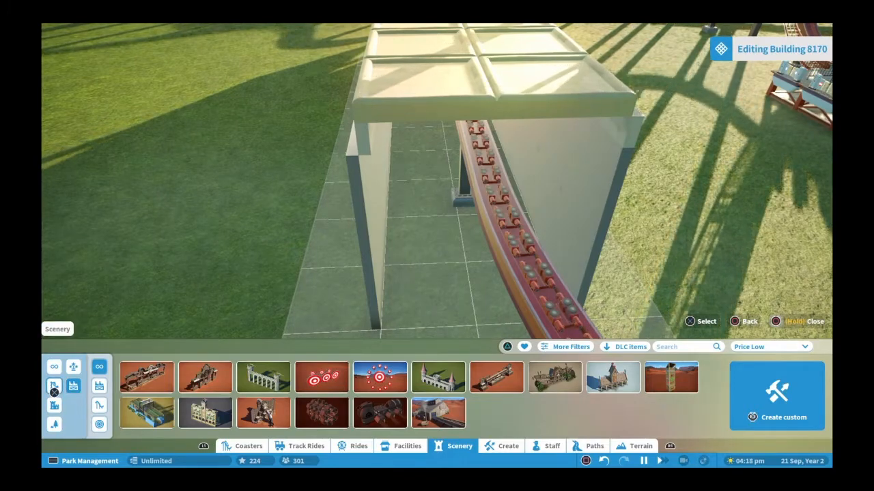
Step: Browse Fences, Pyrotechnics and Sequencers, then show the grid settings (4 m size, 0.5 m height)
{"action": "left_click", "coordinate": [507, 446]}
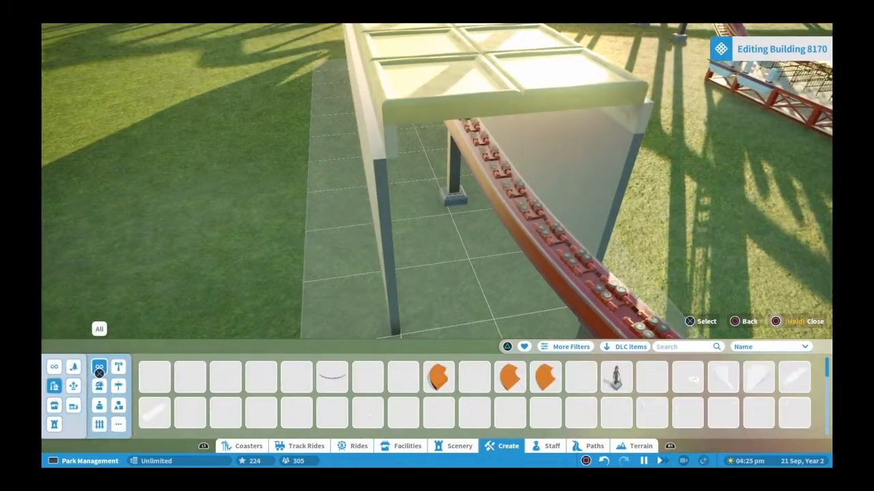
{"action": "left_click", "coordinate": [99, 424]}
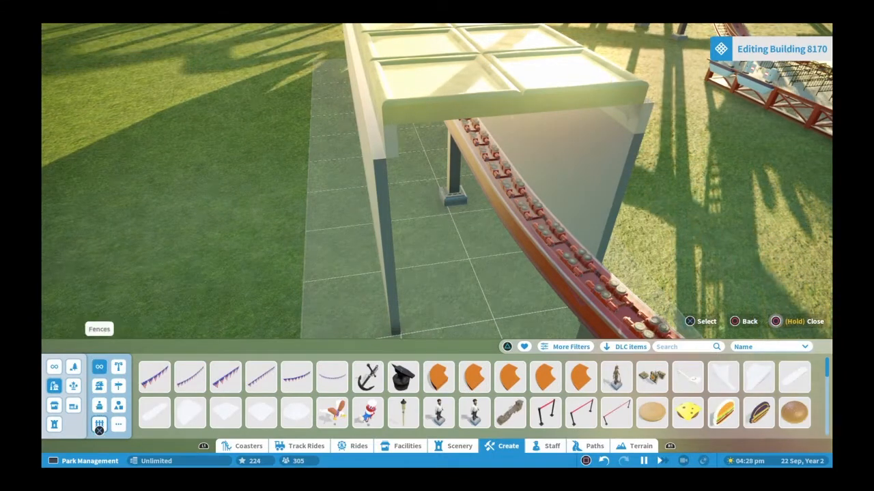
{"action": "left_click", "coordinate": [144, 366]}
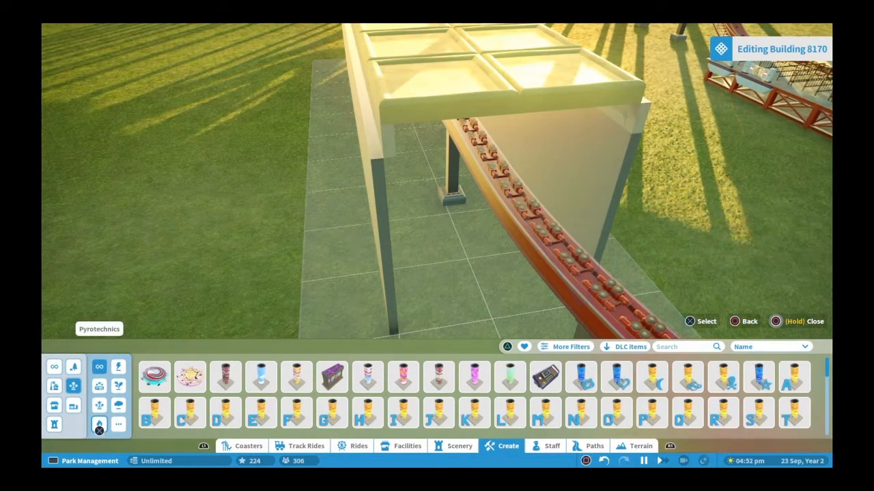
{"action": "left_click", "coordinate": [99, 387]}
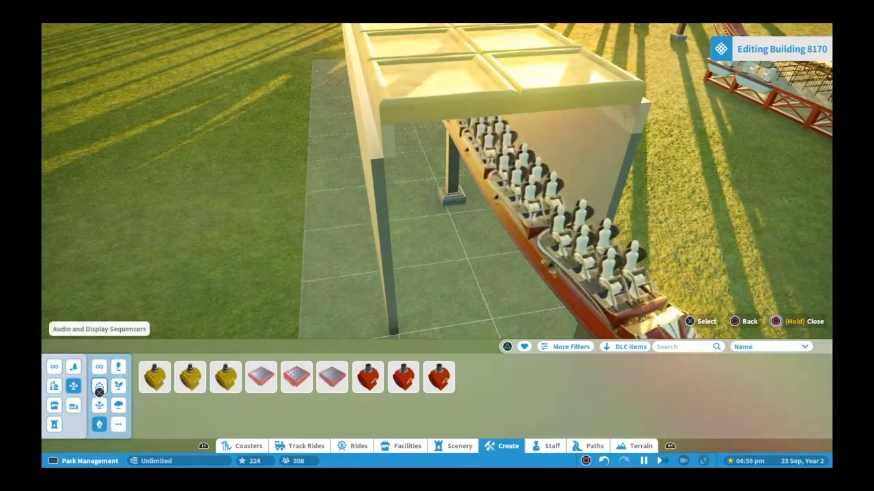
{"action": "left_click", "coordinate": [99, 387]}
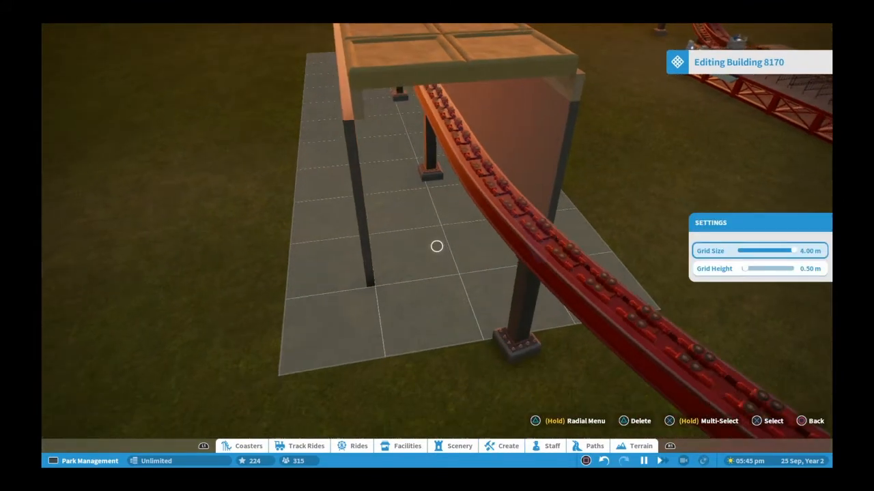
Step: Search the Create and Scenery catalogues for 'Light' and pick a light piece
{"action": "left_click", "coordinate": [508, 446]}
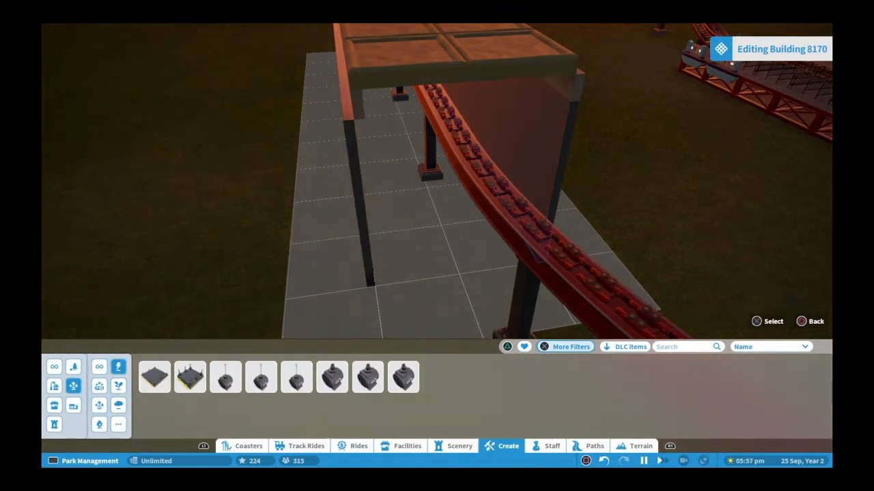
{"action": "left_click", "coordinate": [99, 367]}
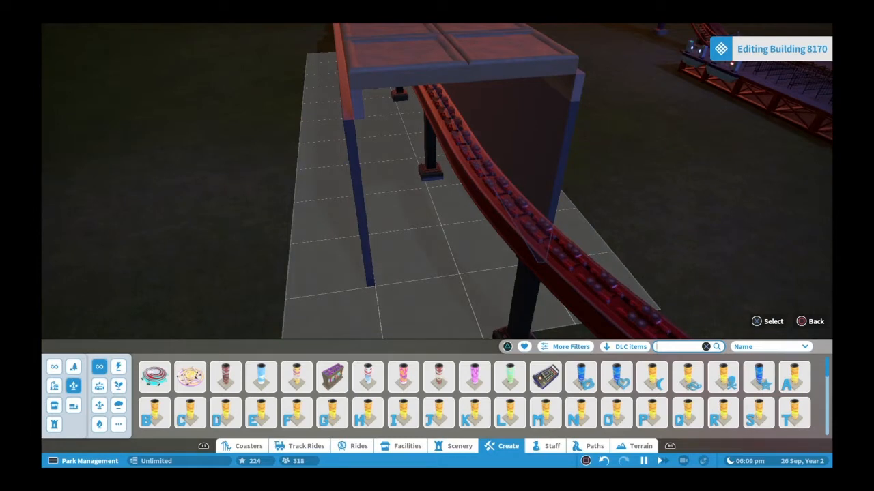
{"action": "type", "text": "Light"}
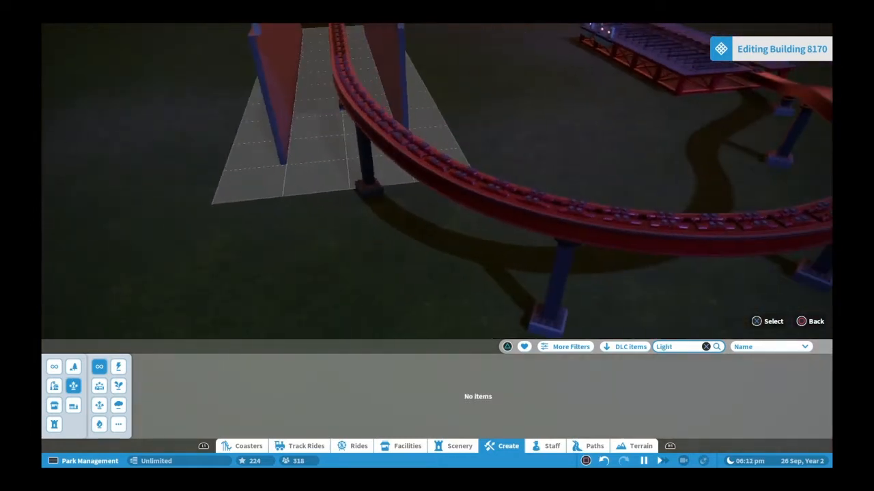
{"action": "left_click", "coordinate": [460, 446]}
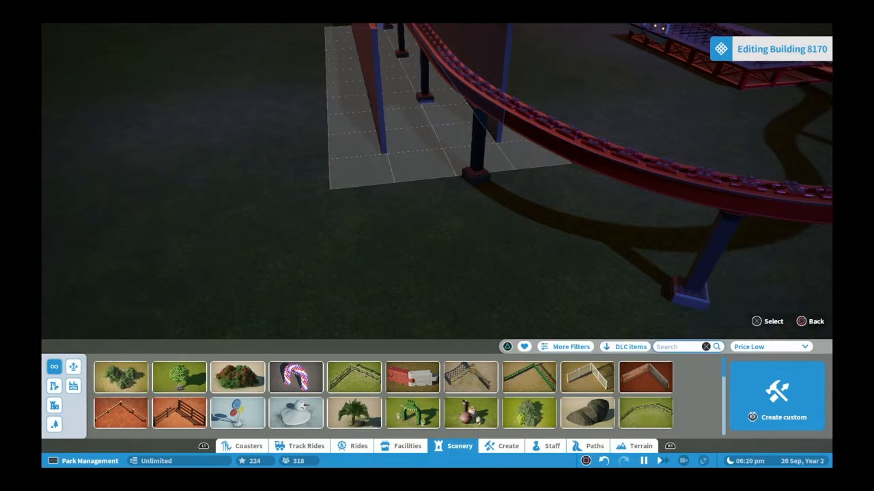
{"action": "left_click", "coordinate": [679, 347]}
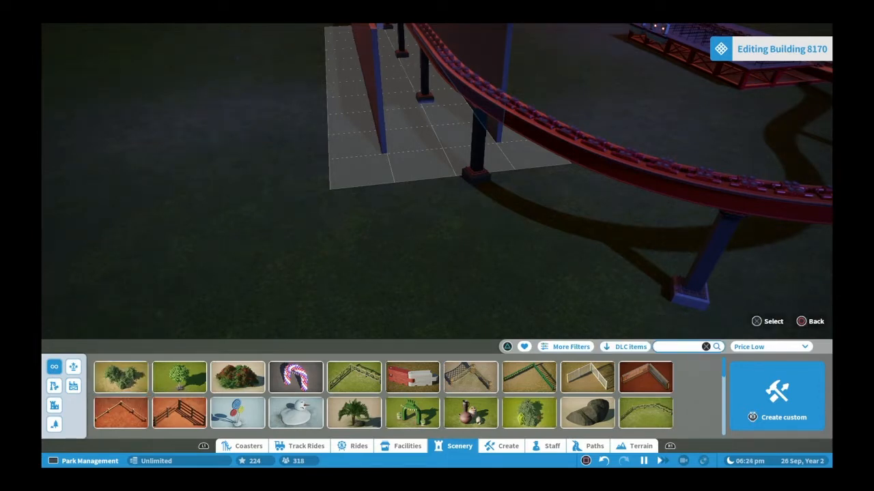
{"action": "type", "text": "Light"}
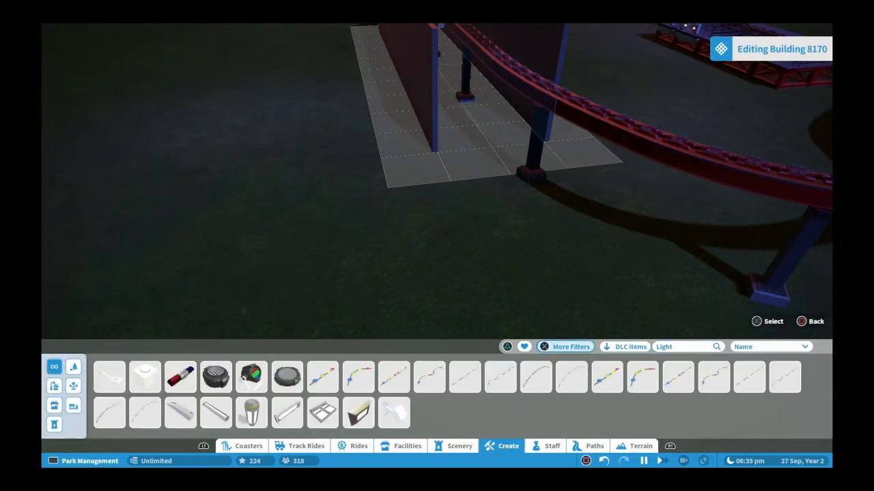
{"action": "left_click", "coordinate": [109, 376]}
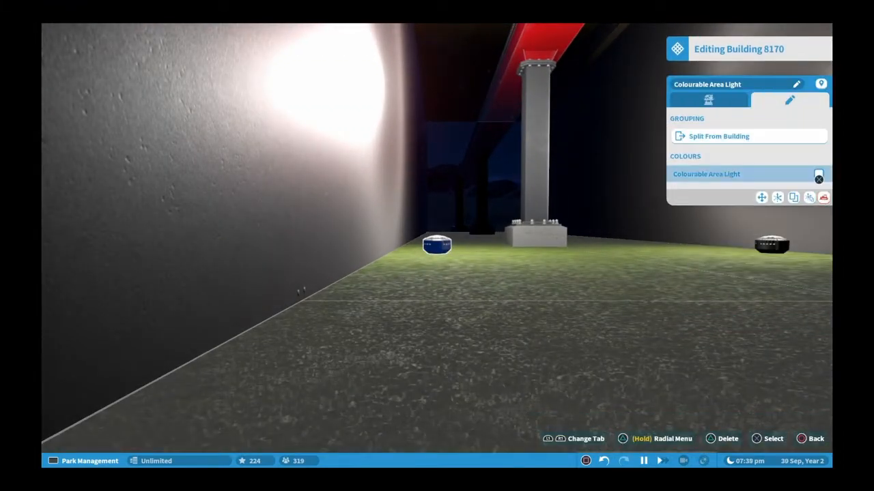
Step: Set the colourable area light's Activation Settings to Loop
{"action": "left_click", "coordinate": [818, 174]}
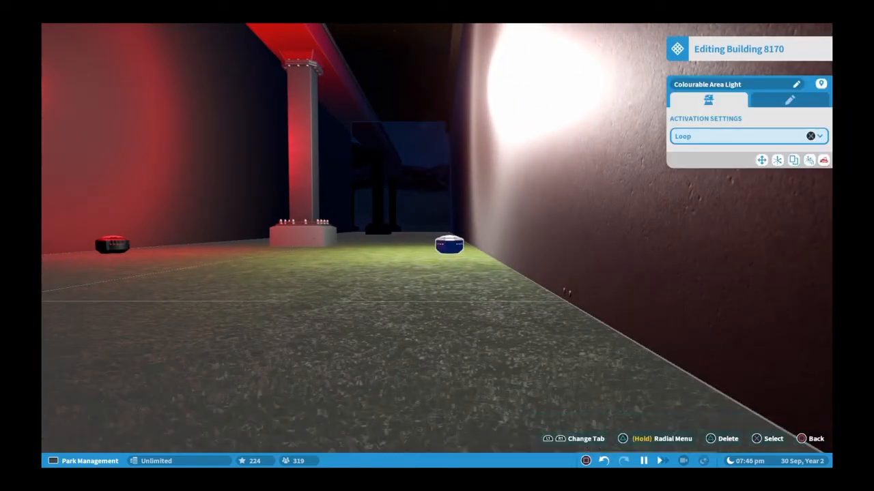
{"action": "left_click", "coordinate": [789, 100]}
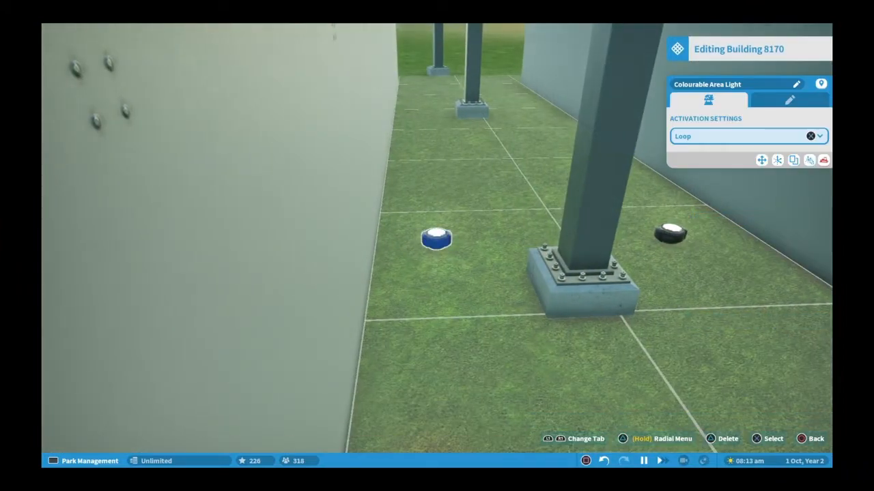
Step: Colour the area light teal blue from the colour swatch
{"action": "left_click", "coordinate": [789, 99]}
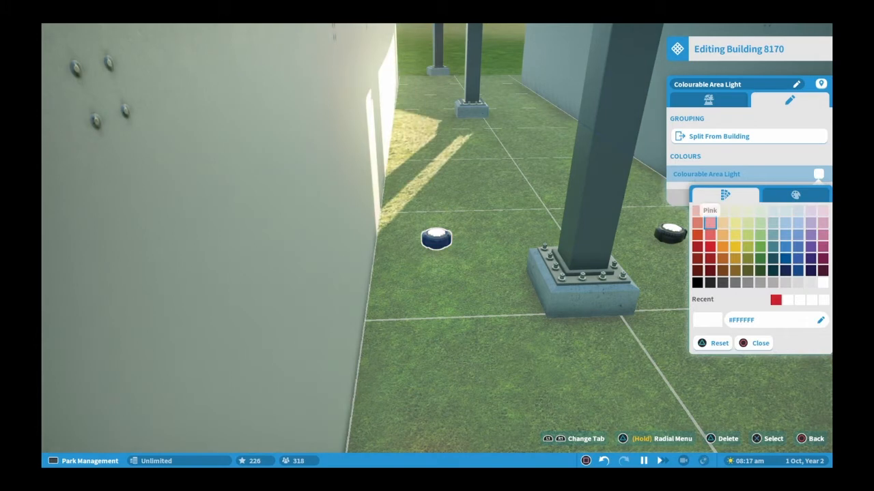
{"action": "left_click", "coordinate": [784, 226]}
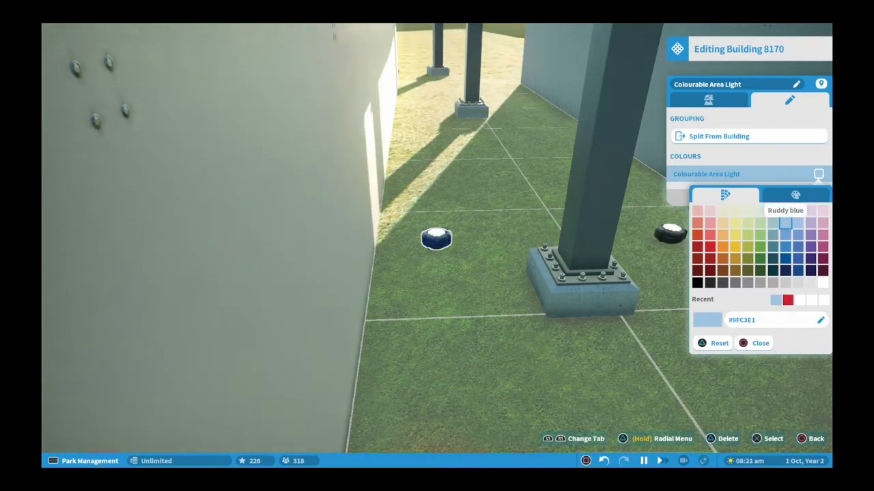
{"action": "left_click", "coordinate": [772, 234]}
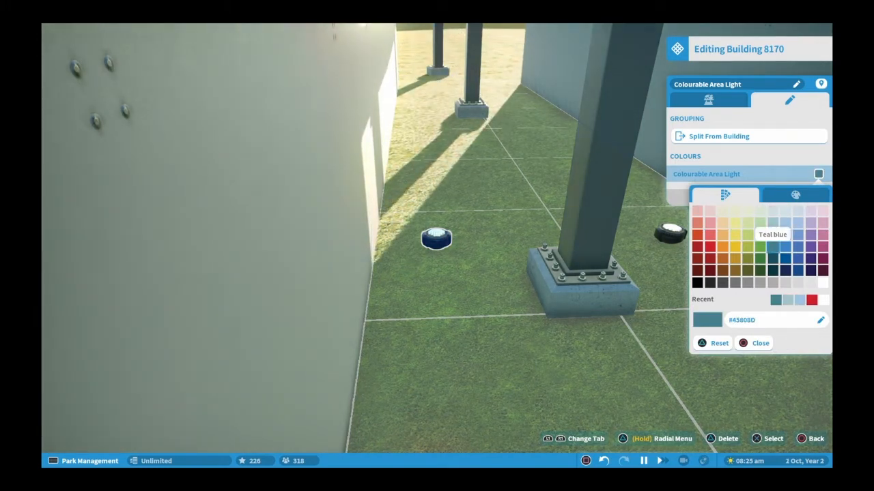
{"action": "left_click", "coordinate": [760, 342]}
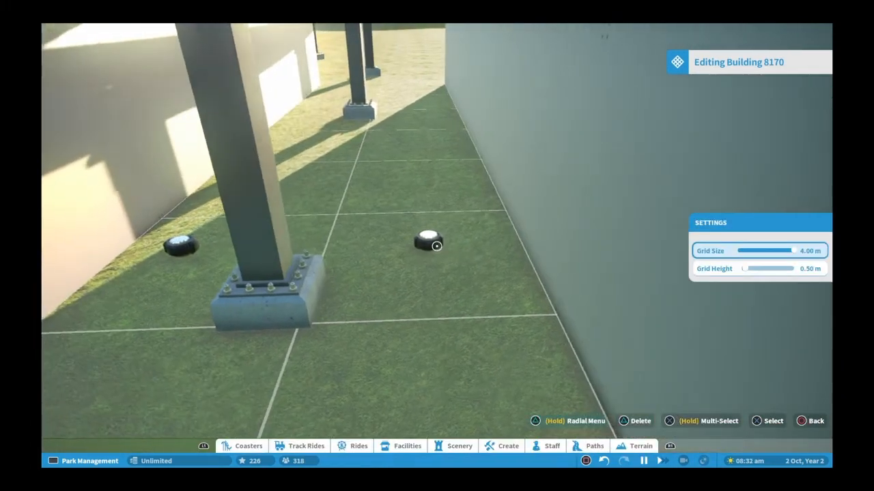
Step: Place additional colourable area lights farther along the tunnel floor
{"action": "left_click", "coordinate": [428, 241]}
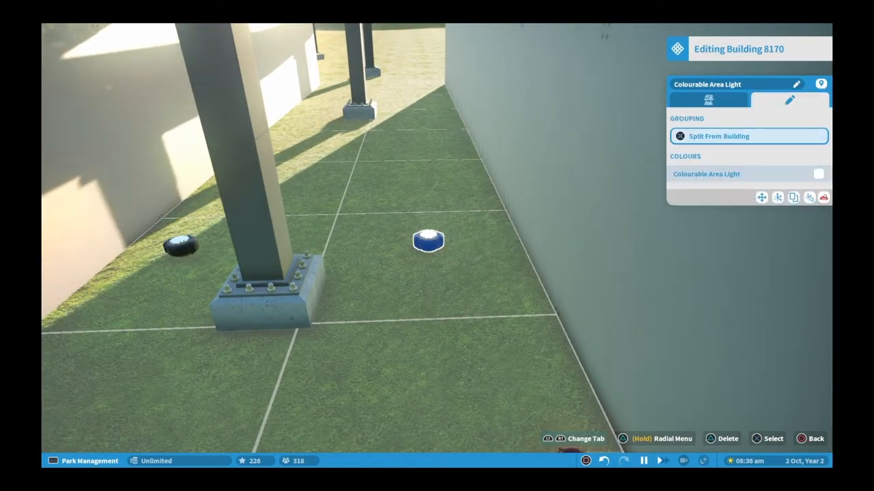
{"action": "left_click", "coordinate": [818, 174]}
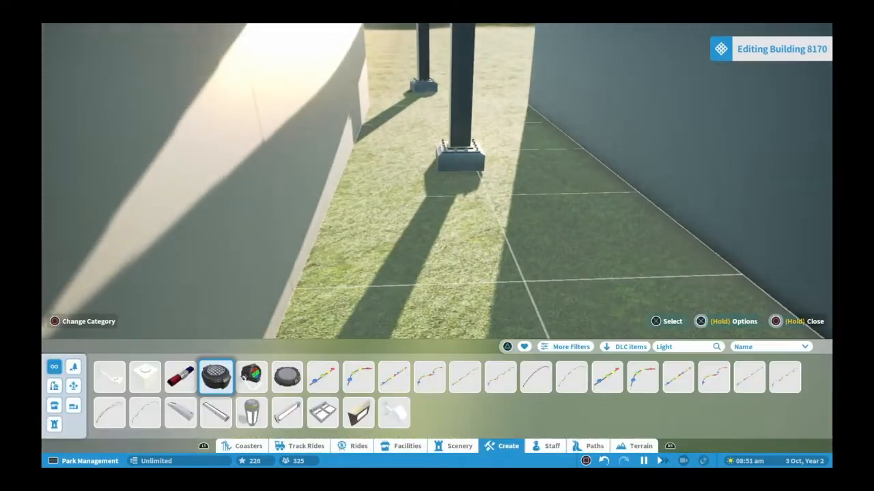
{"action": "left_click", "coordinate": [216, 376]}
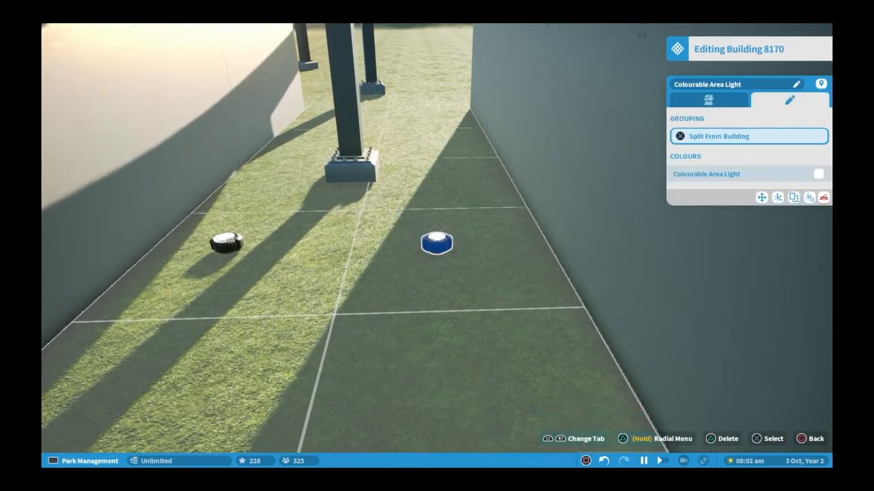
{"action": "left_click", "coordinate": [817, 174]}
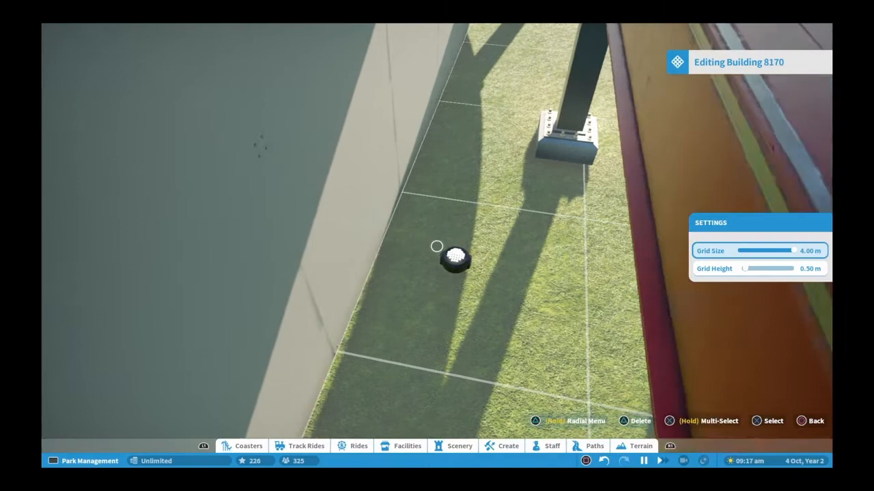
{"action": "left_click", "coordinate": [819, 174]}
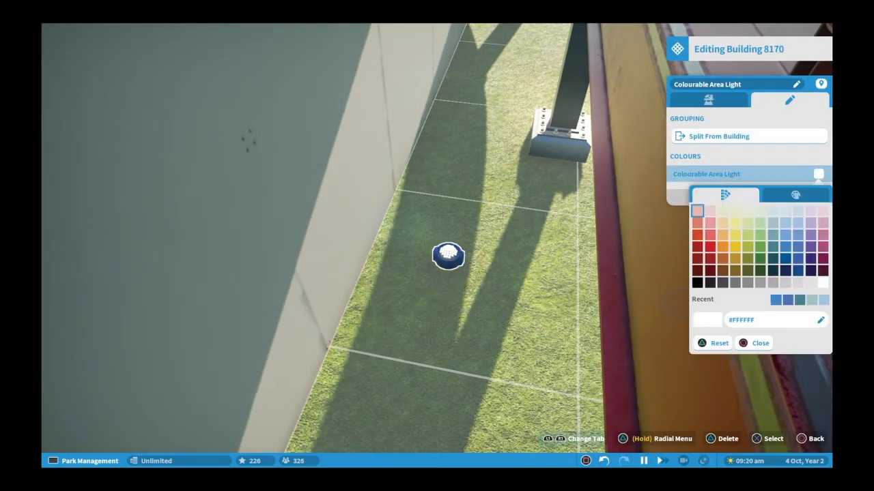